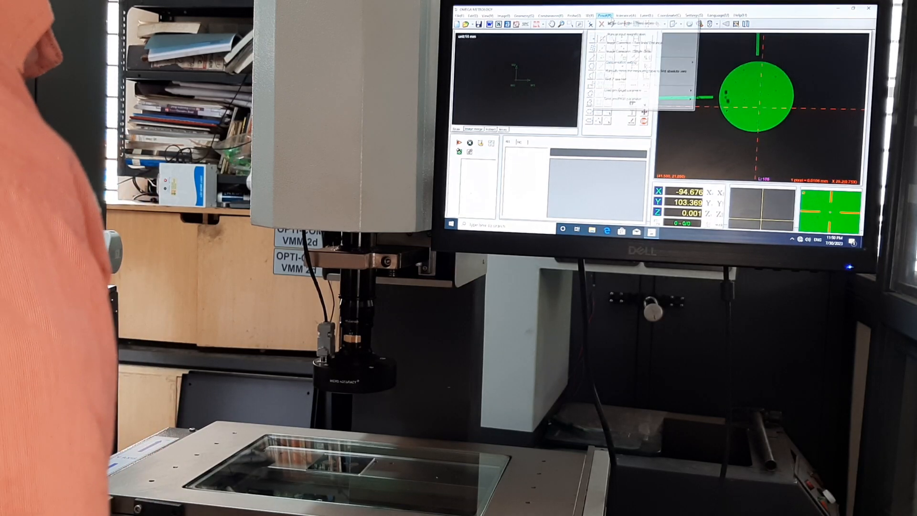
Start the Image Correction – Three circles routine from the Proof menu
{"action": "left_click", "coordinate": [603, 14]}
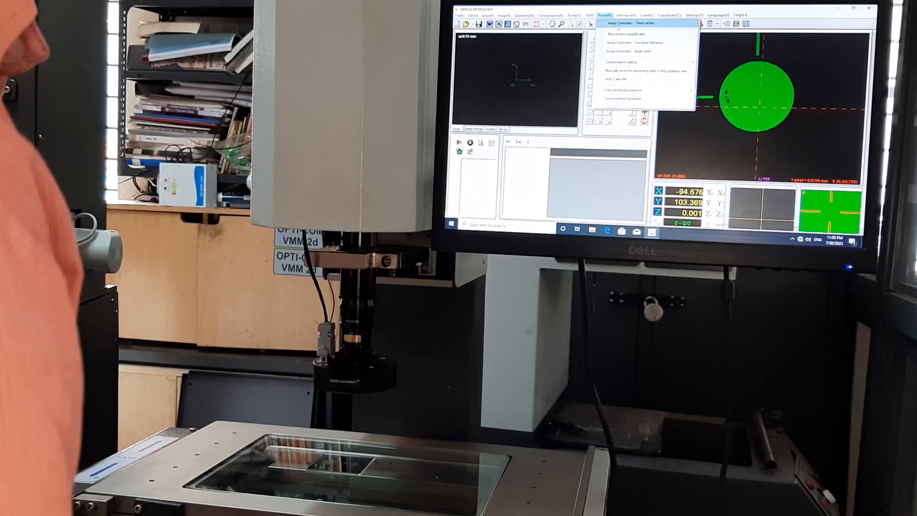
{"action": "left_click", "coordinate": [623, 23]}
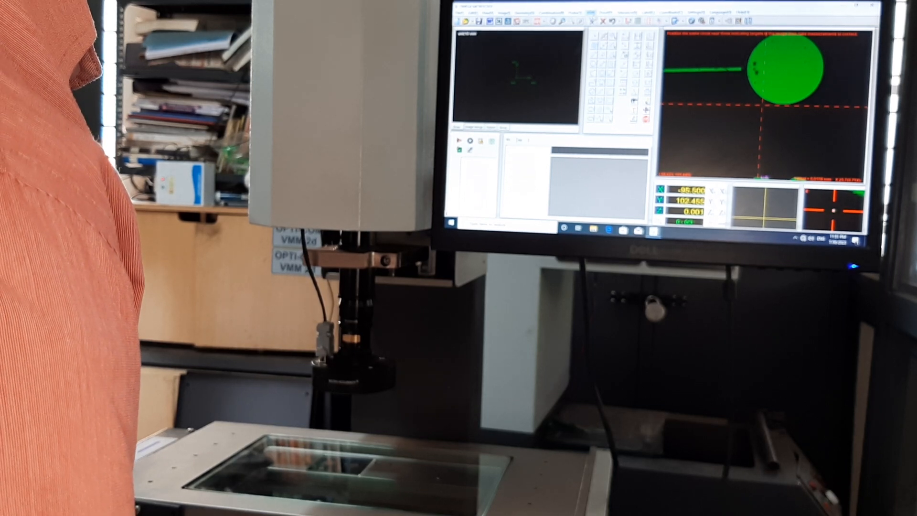
Reopen the Proof menu after the circle reaches its next target position
{"action": "left_click", "coordinate": [630, 13]}
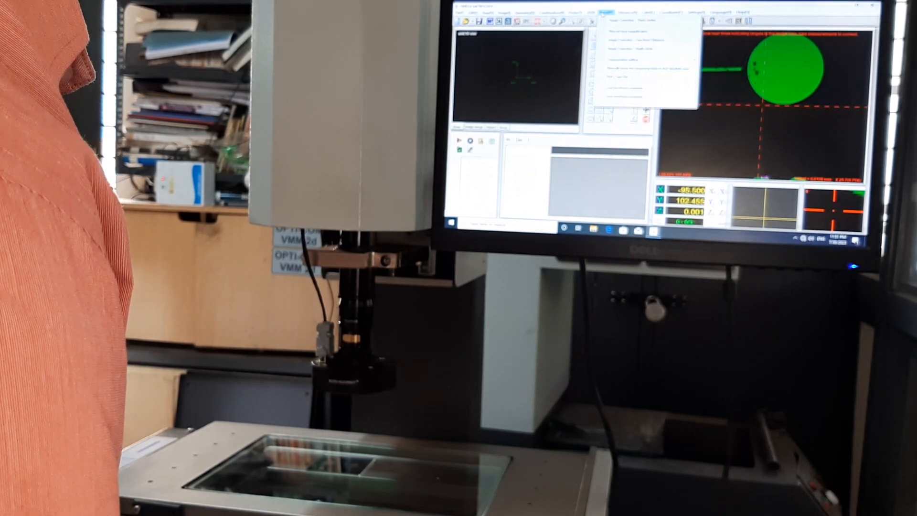